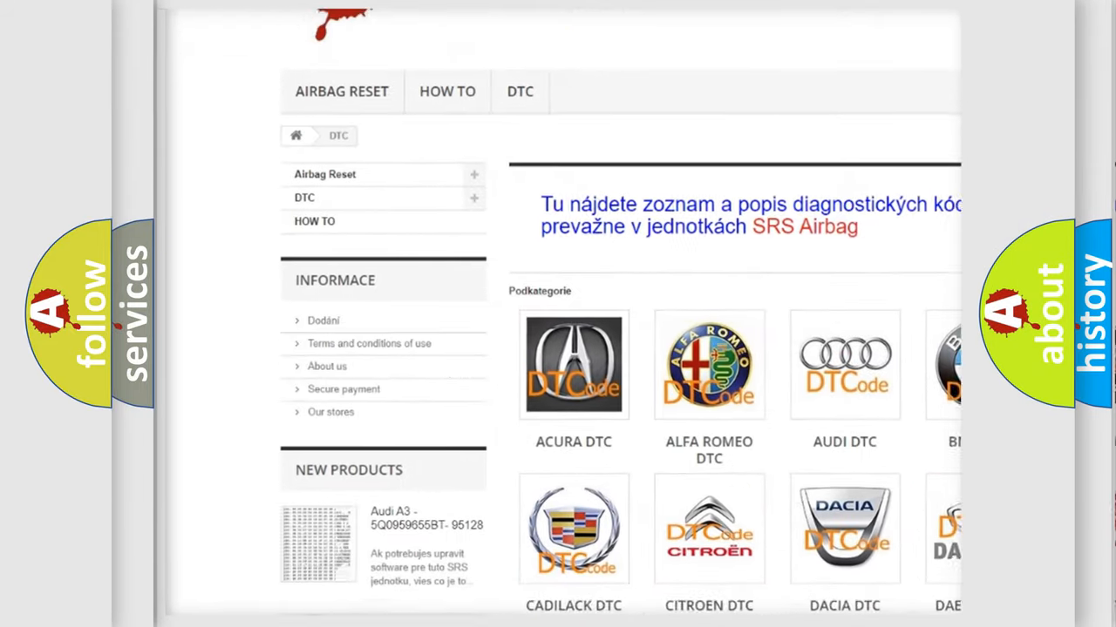
scroll(down, 3)
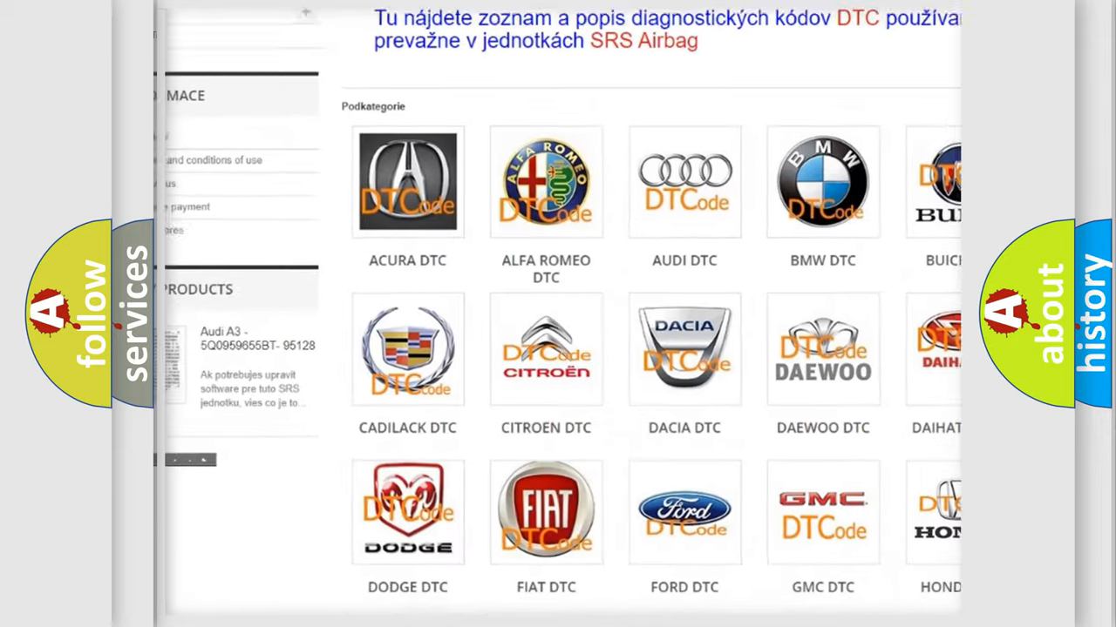
scroll(down, 3)
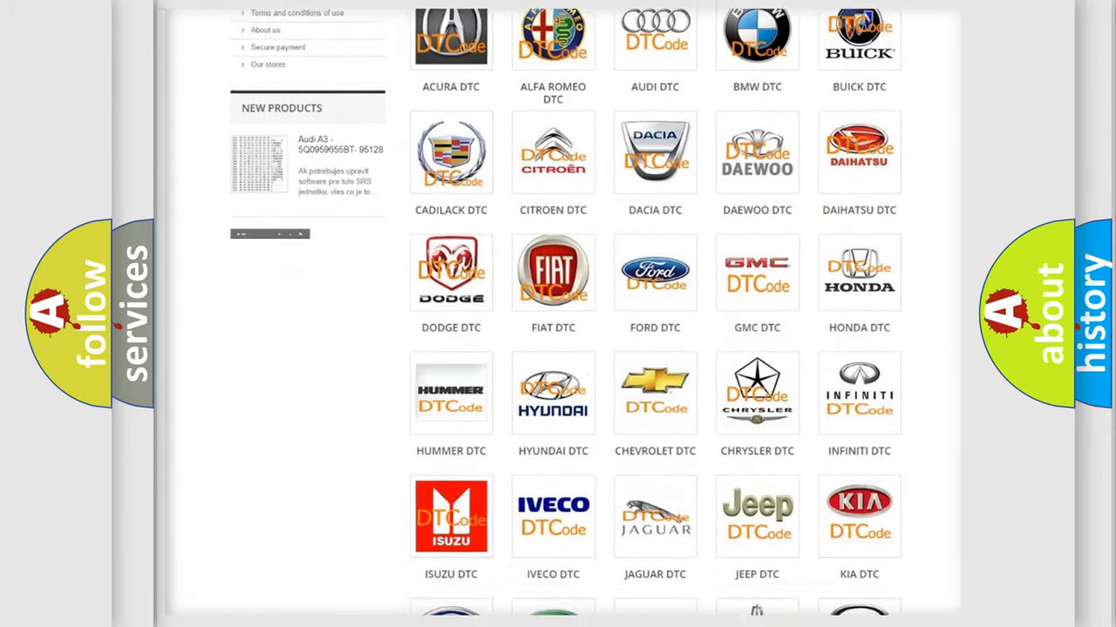
scroll(down, 3)
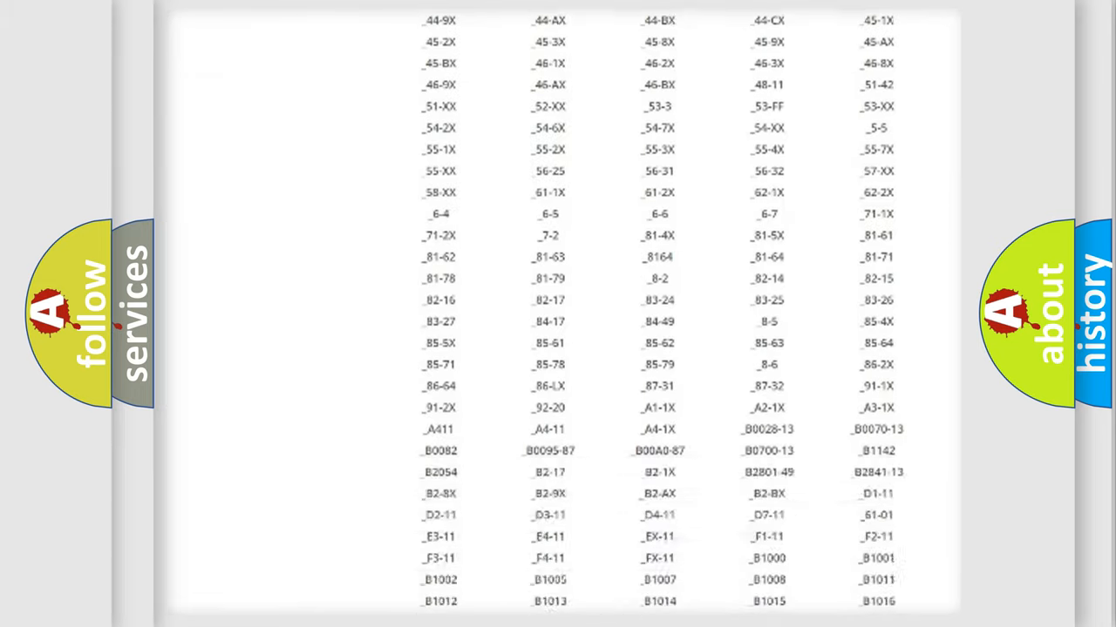
scroll(down, 3)
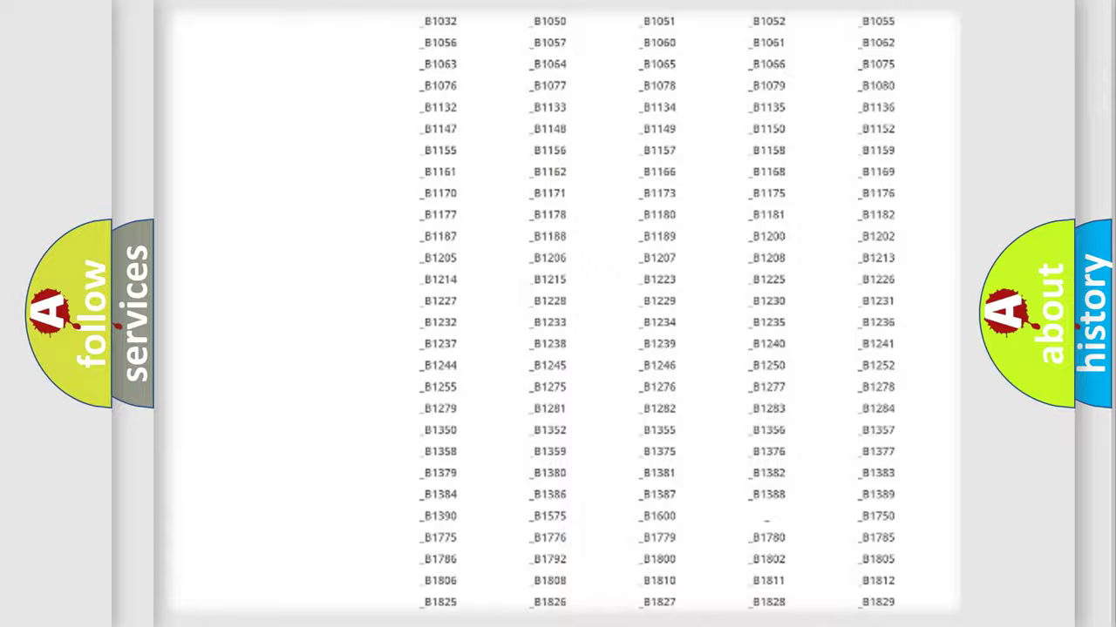